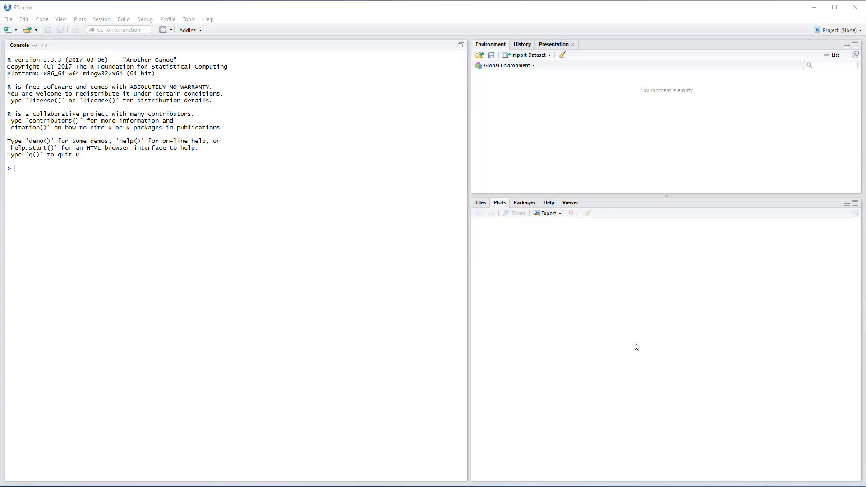
{"action": "mouse_move", "coordinate": [576, 311]}
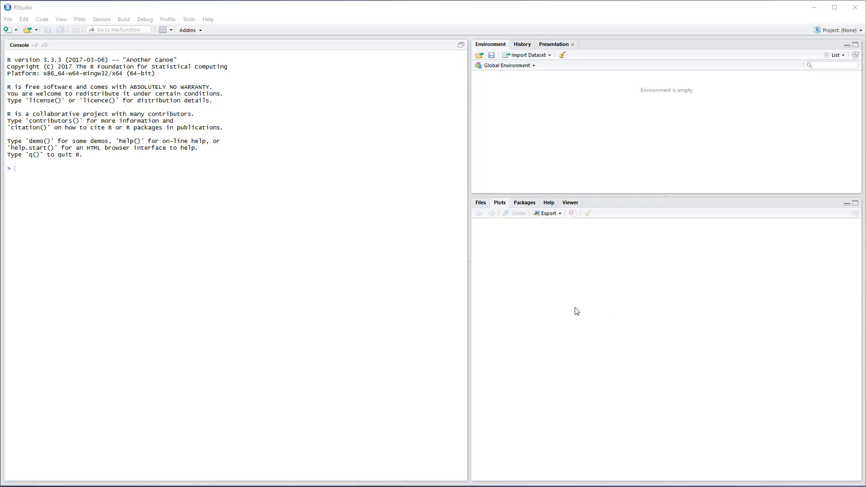
{"action": "mouse_move", "coordinate": [302, 144]}
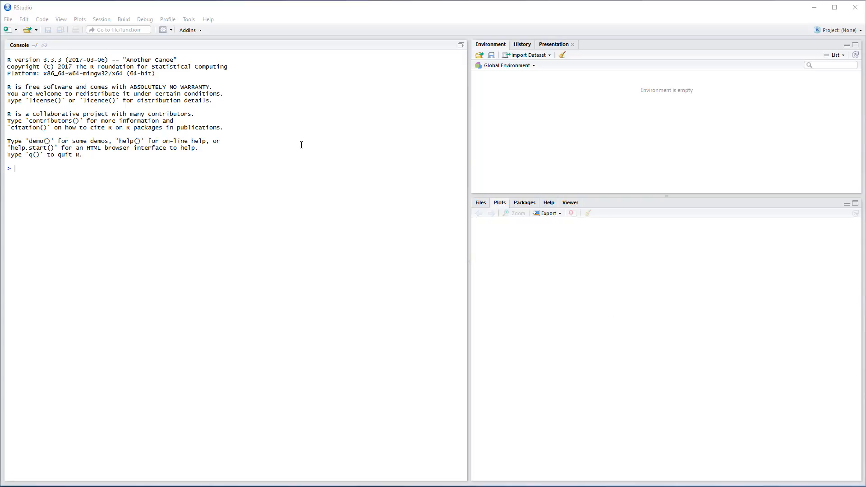
{"action": "mouse_move", "coordinate": [240, 108]}
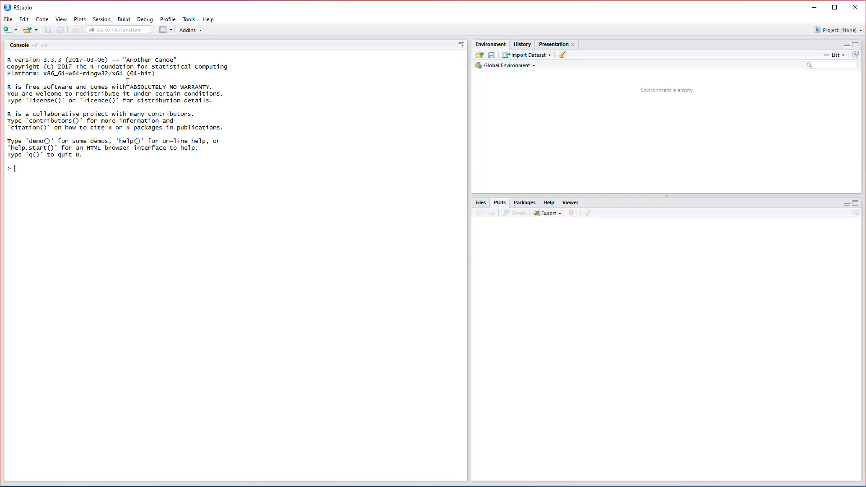
{"action": "mouse_move", "coordinate": [42, 19]}
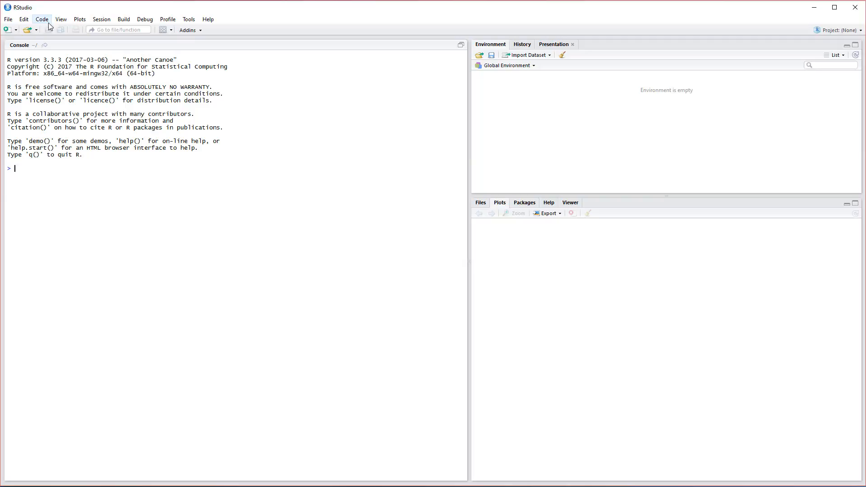
Bring up the Global Options dialog from the Tools menu
{"action": "left_click", "coordinate": [189, 19]}
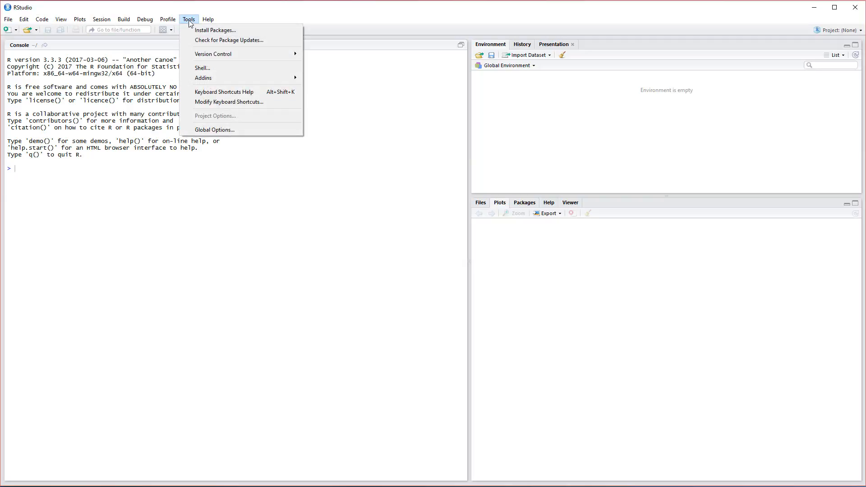
{"action": "mouse_move", "coordinate": [214, 129]}
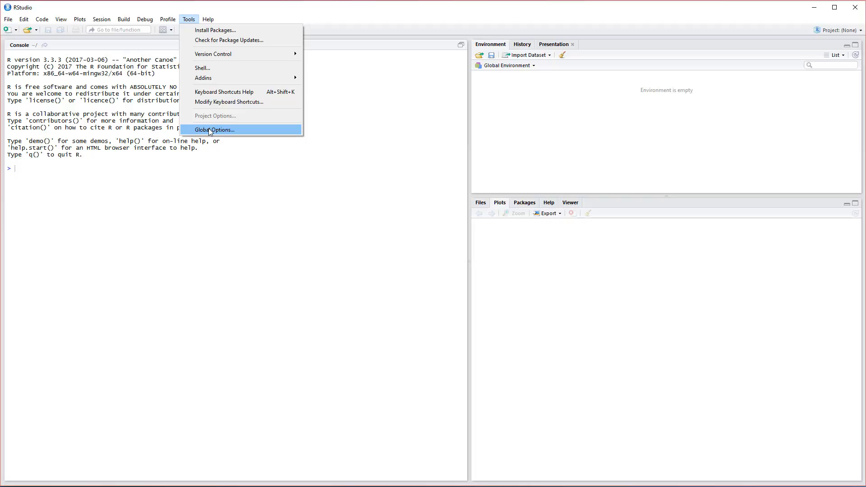
{"action": "left_click", "coordinate": [214, 129]}
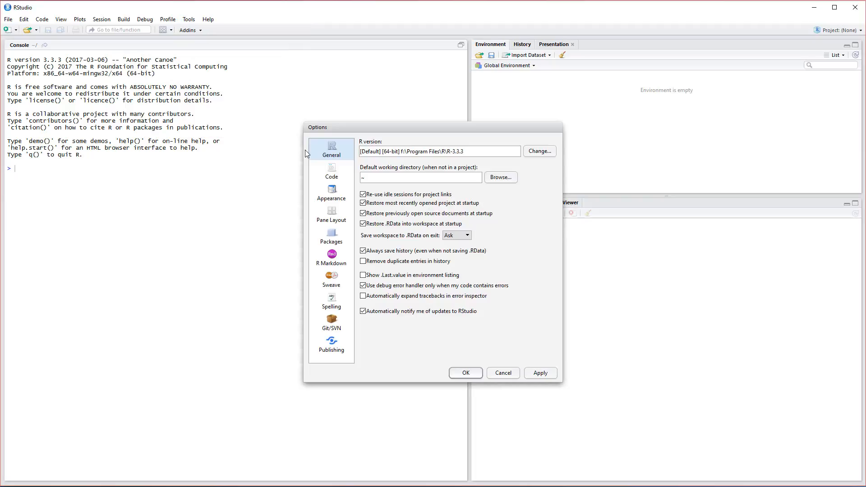
{"action": "mouse_move", "coordinate": [331, 195]}
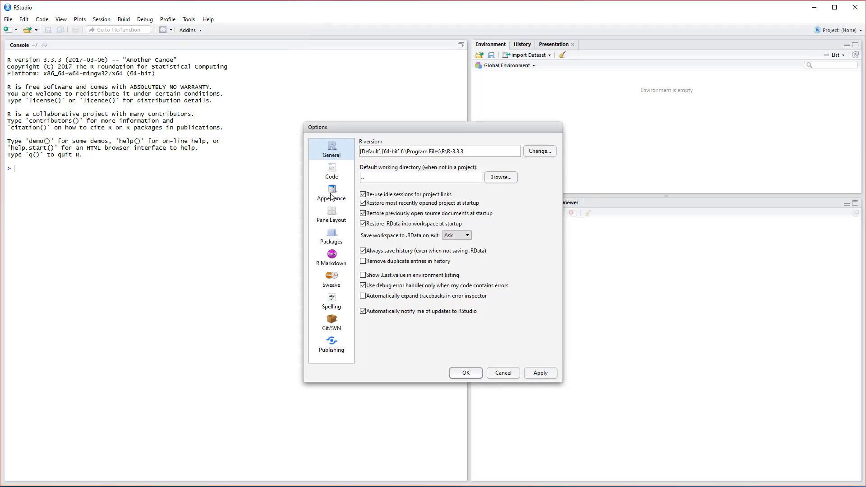
In Appearance, choose the dark Tomorrow Night Bright editor theme and confirm with OK
{"action": "left_click", "coordinate": [331, 193]}
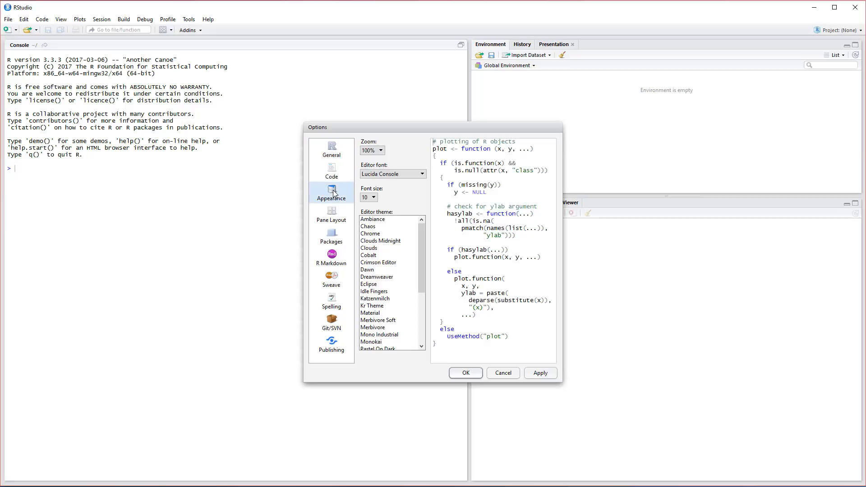
{"action": "mouse_move", "coordinate": [585, 386]}
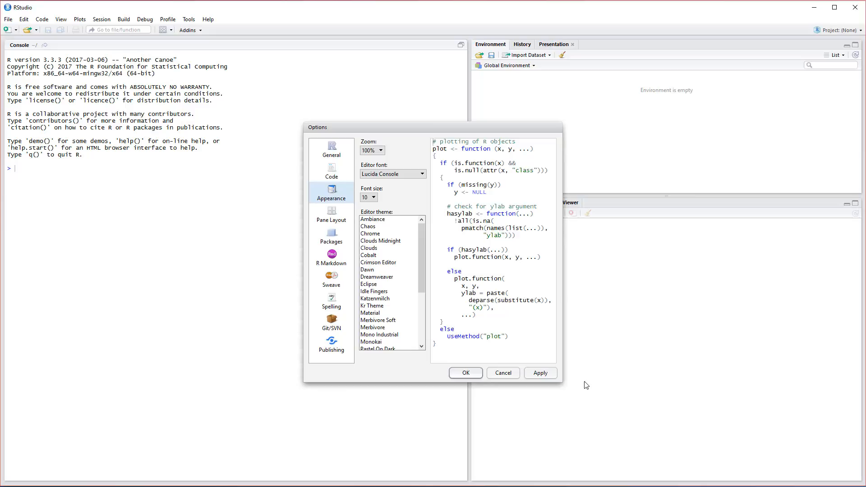
{"action": "mouse_move", "coordinate": [457, 269]}
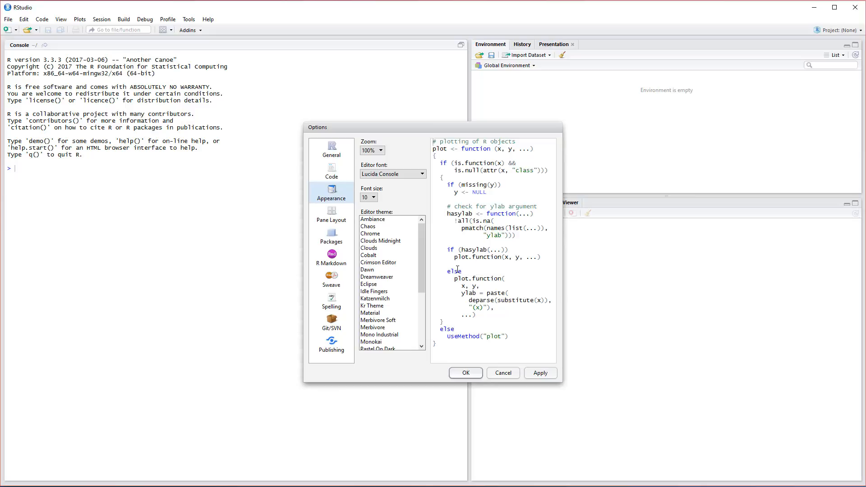
{"action": "left_click", "coordinate": [392, 173]}
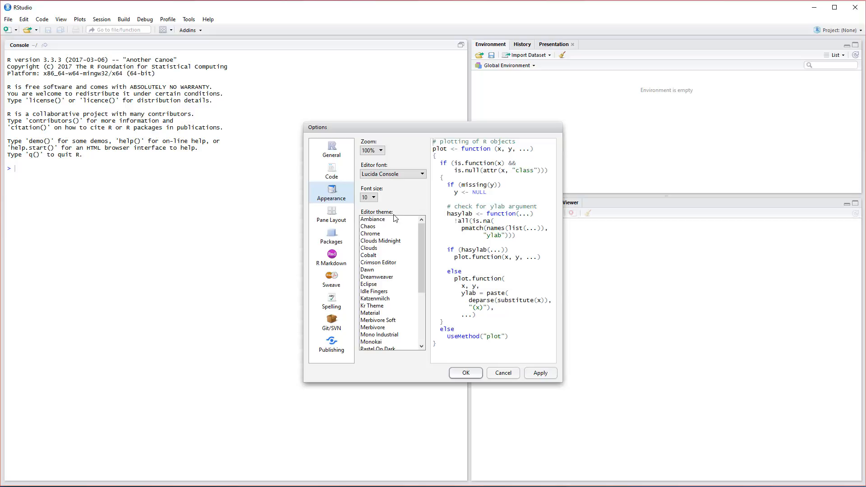
{"action": "mouse_move", "coordinate": [419, 220]}
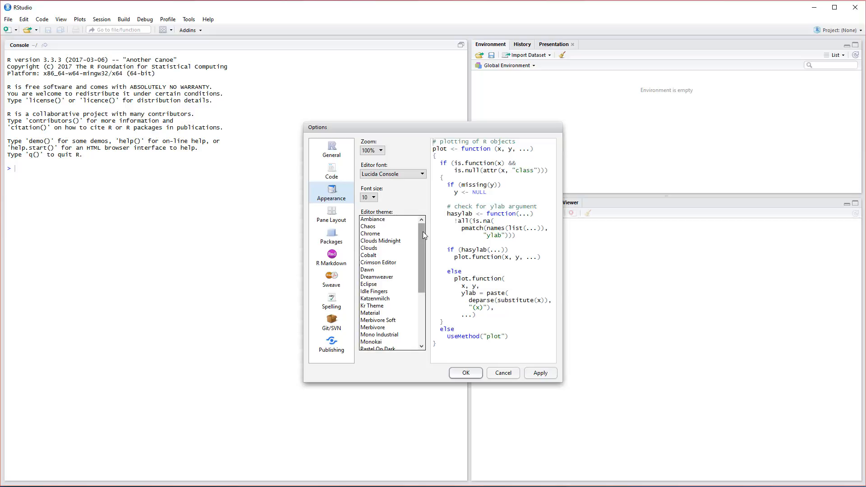
{"action": "scroll", "scroll_direction": "down", "scroll_amount": 3}
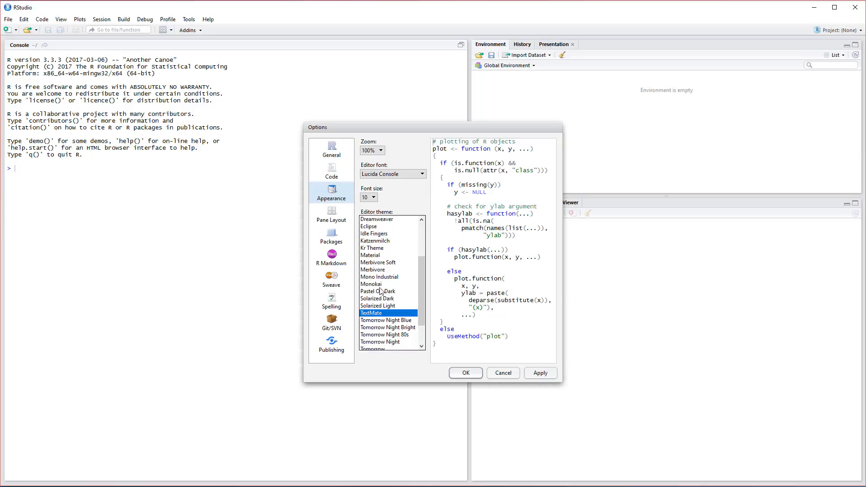
{"action": "left_click", "coordinate": [370, 284]}
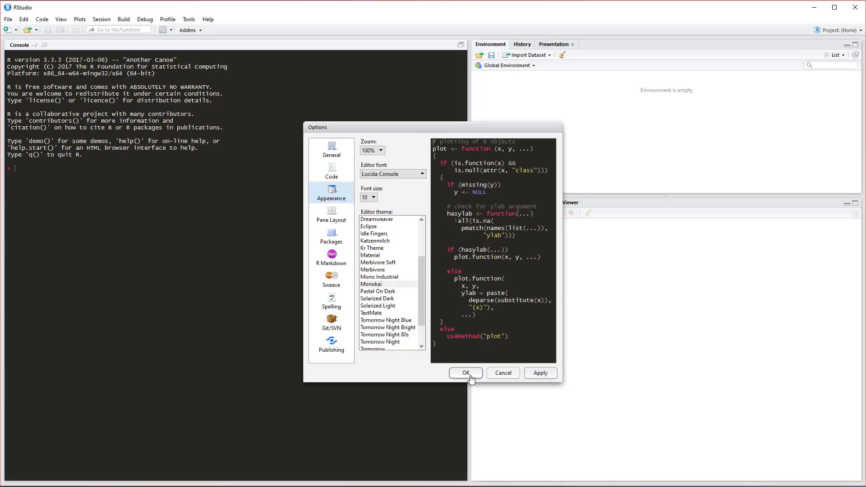
{"action": "left_click", "coordinate": [465, 373]}
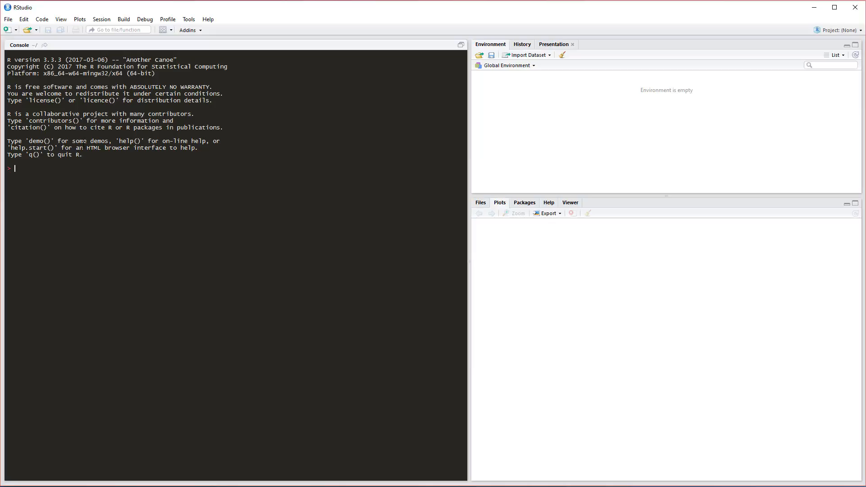
{"action": "mouse_move", "coordinate": [89, 171]}
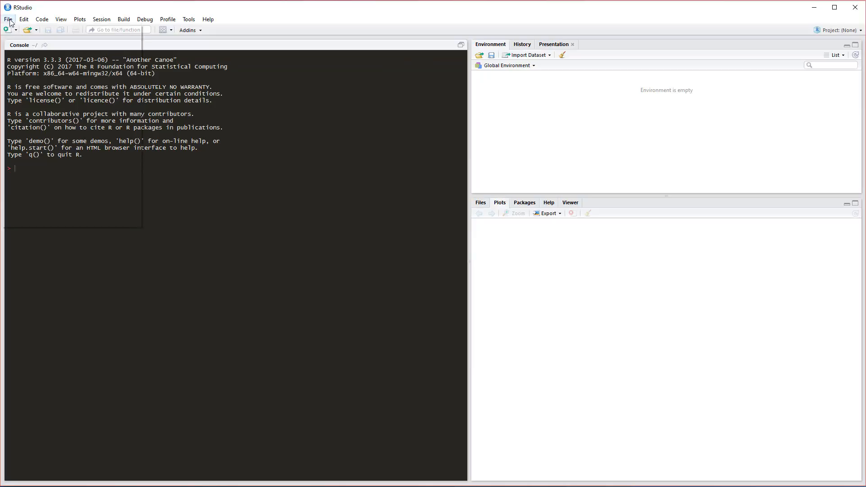
Create a new blank R script (Untitled1) above the console
{"action": "left_click", "coordinate": [9, 19]}
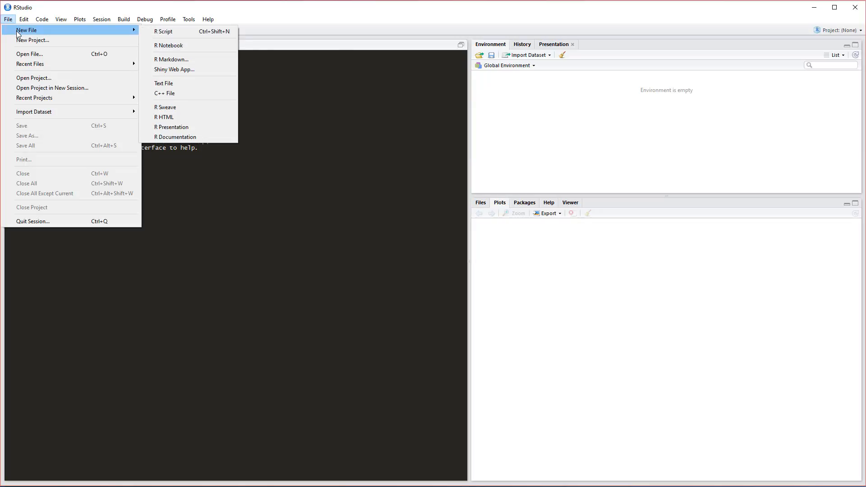
{"action": "mouse_move", "coordinate": [188, 30]}
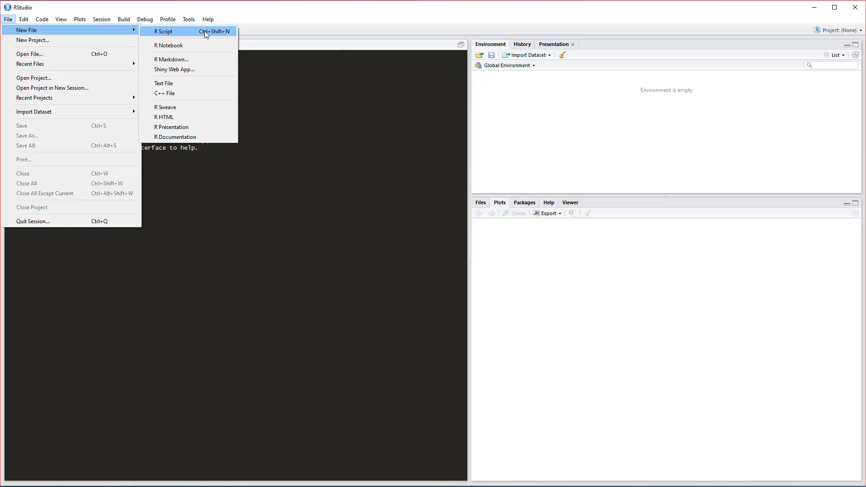
{"action": "mouse_move", "coordinate": [210, 38]}
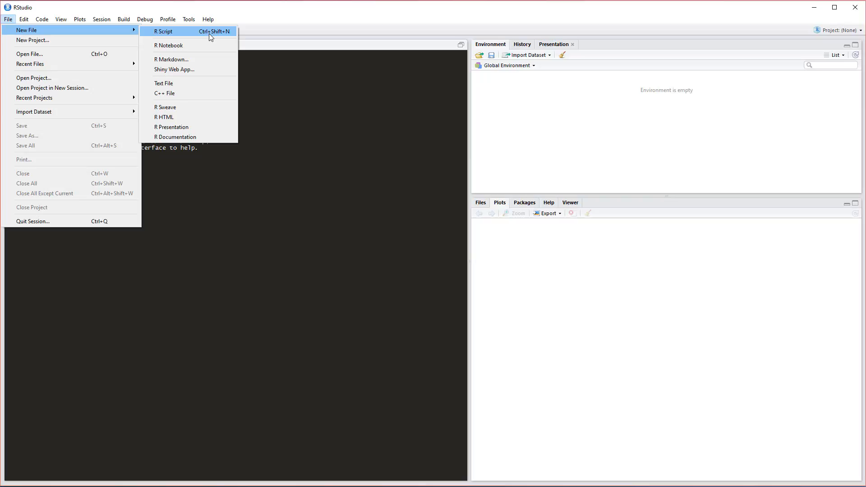
{"action": "left_click", "coordinate": [163, 31]}
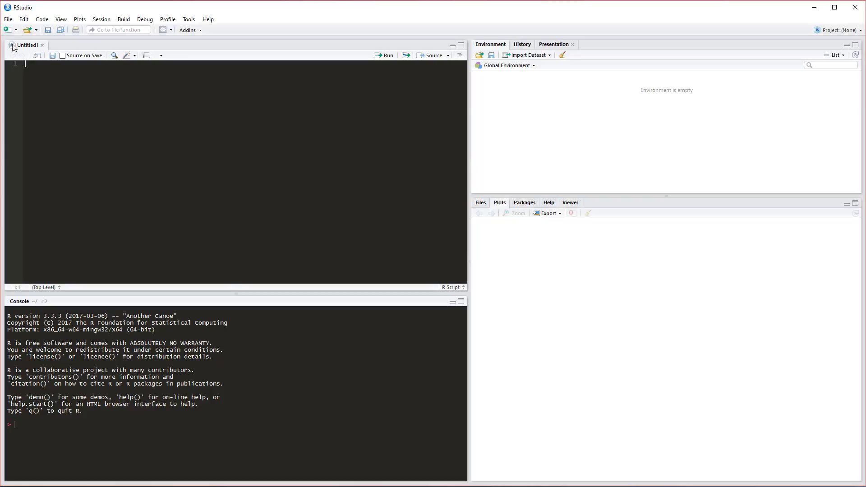
{"action": "mouse_move", "coordinate": [55, 87]}
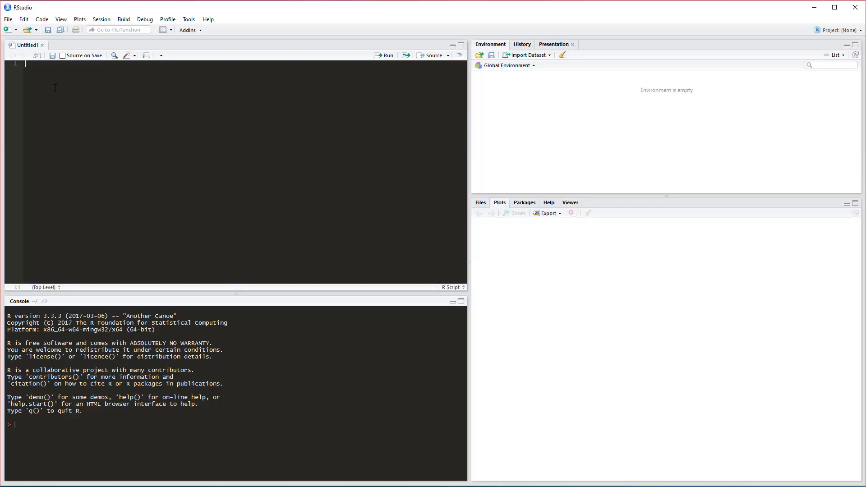
Write the expression 2+2 on line 1 of the Untitled1 script
{"action": "type", "text": "2+2"}
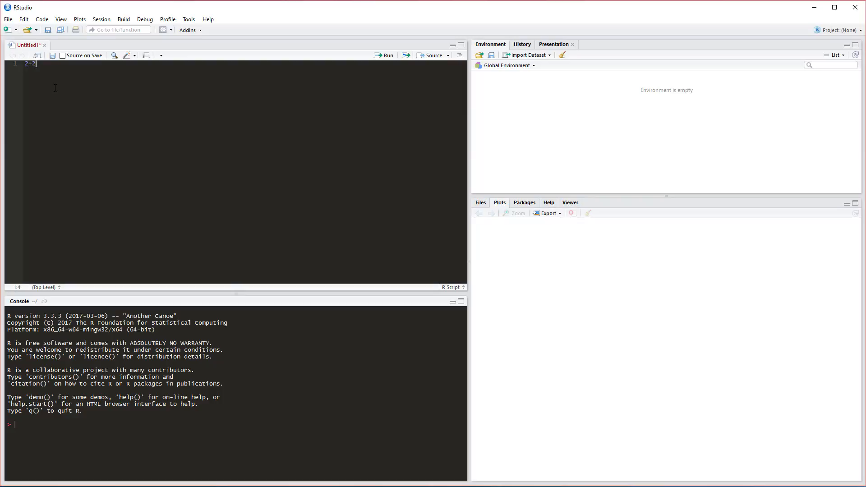
{"action": "mouse_move", "coordinate": [56, 84]}
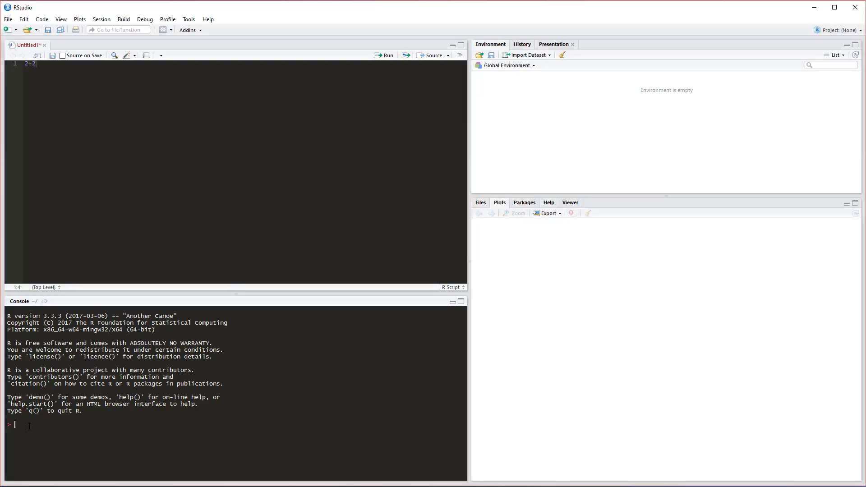
{"action": "left_click", "coordinate": [387, 55]}
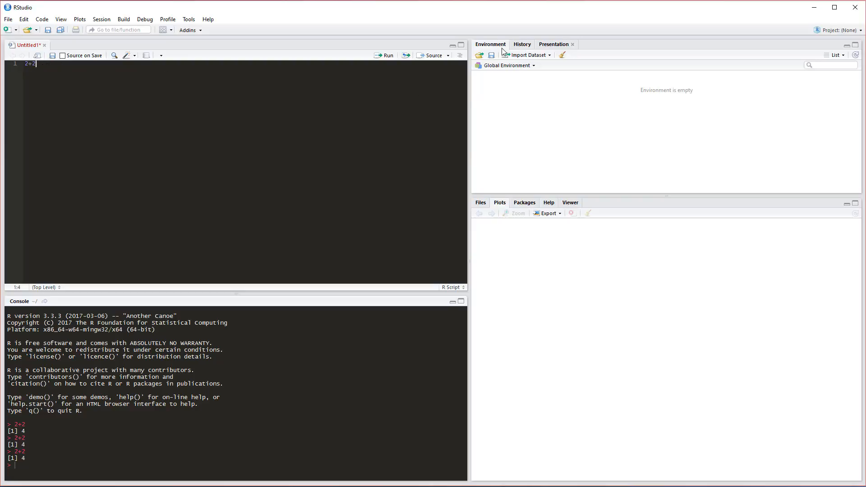
{"action": "mouse_move", "coordinate": [574, 148]}
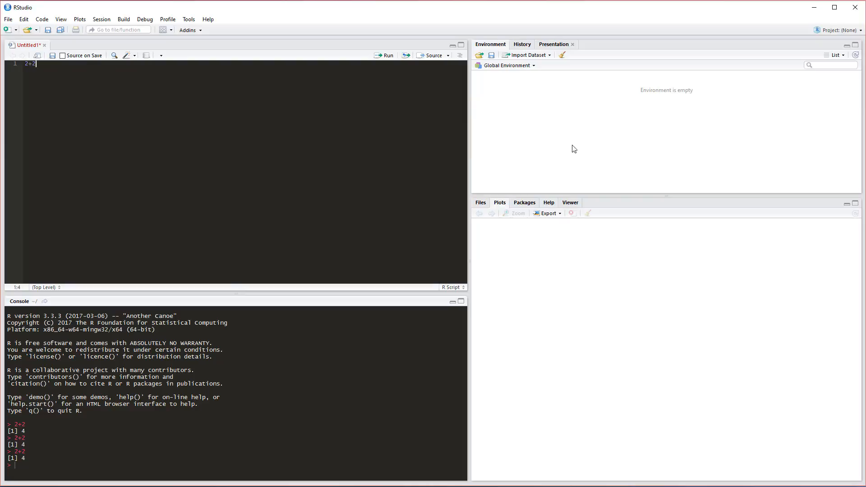
{"action": "mouse_move", "coordinate": [538, 102]}
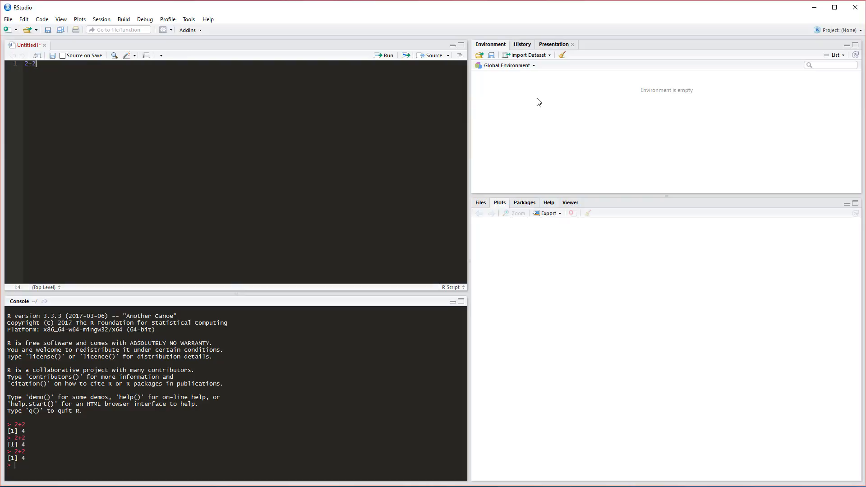
{"action": "mouse_move", "coordinate": [515, 125]}
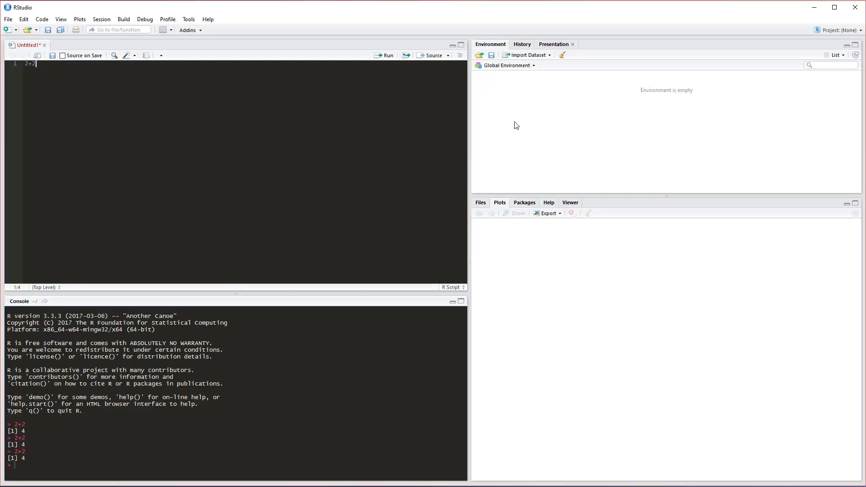
{"action": "mouse_move", "coordinate": [23, 71]}
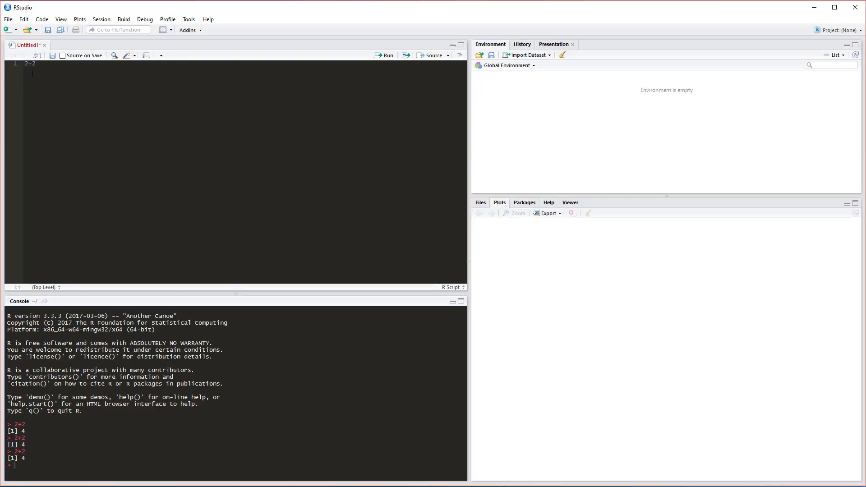
Change the line to B = 2+2 and run it so B equals 4 in Environment
{"action": "type", "text": "B"}
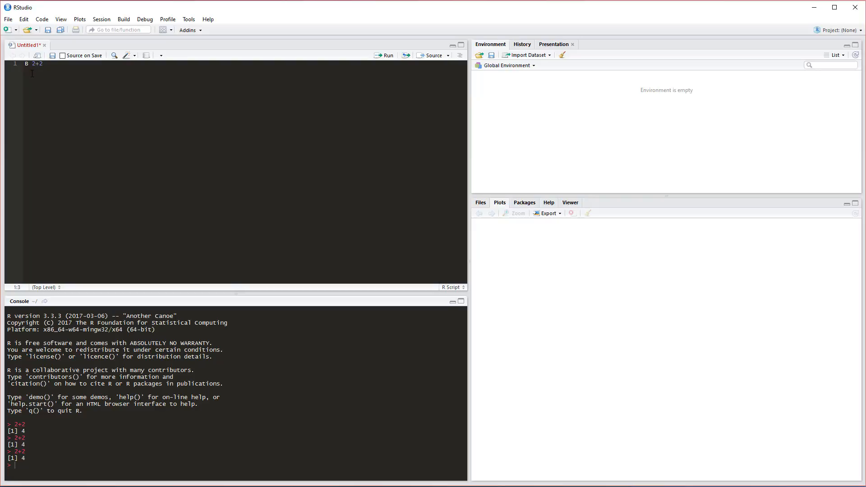
{"action": "type", "text": "="}
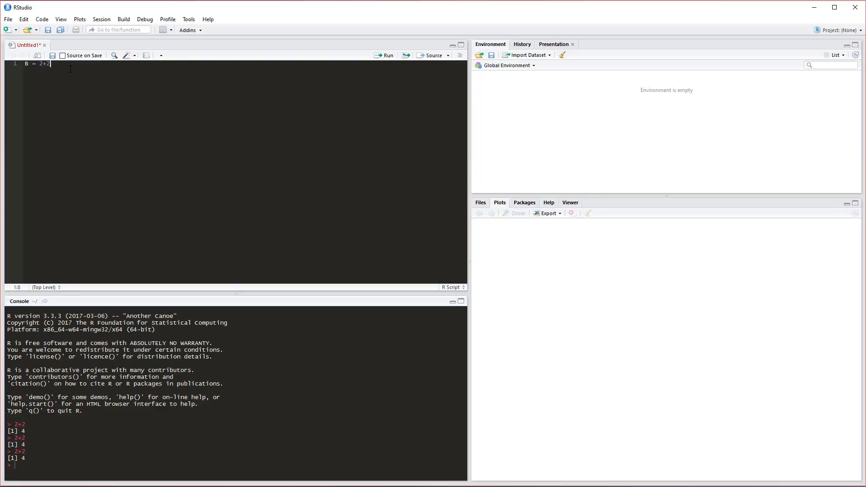
{"action": "left_click", "coordinate": [385, 55]}
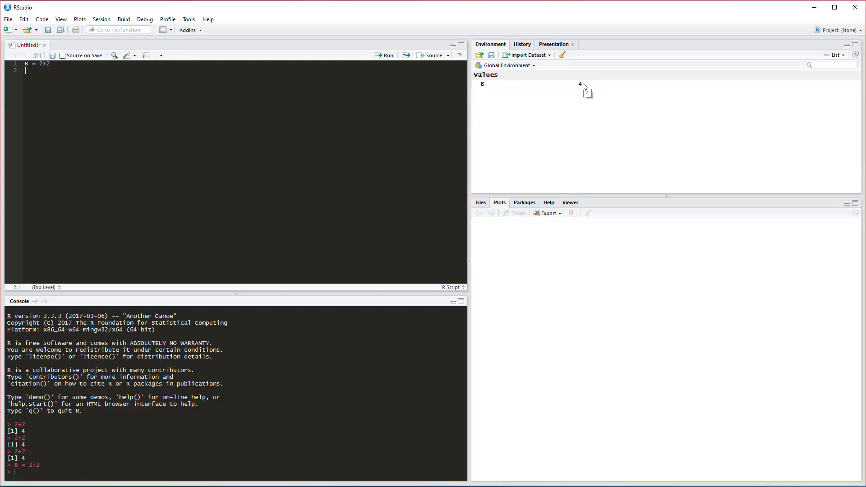
{"action": "mouse_move", "coordinate": [579, 107]}
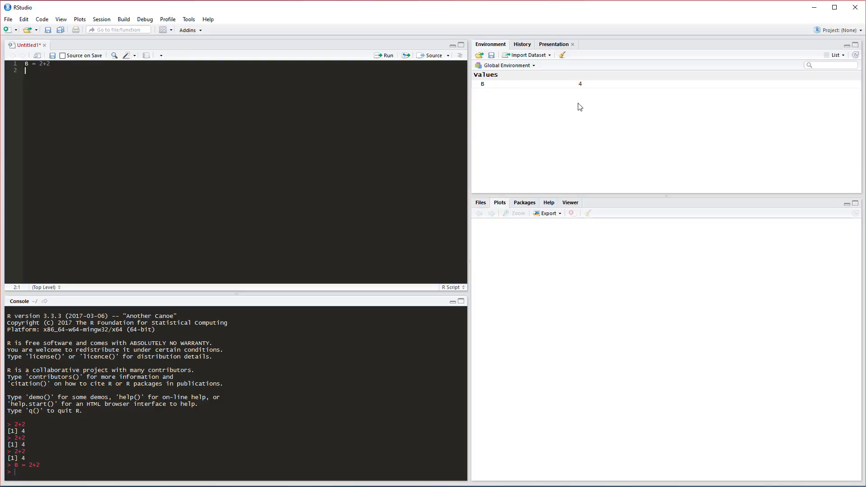
{"action": "mouse_move", "coordinate": [246, 120]}
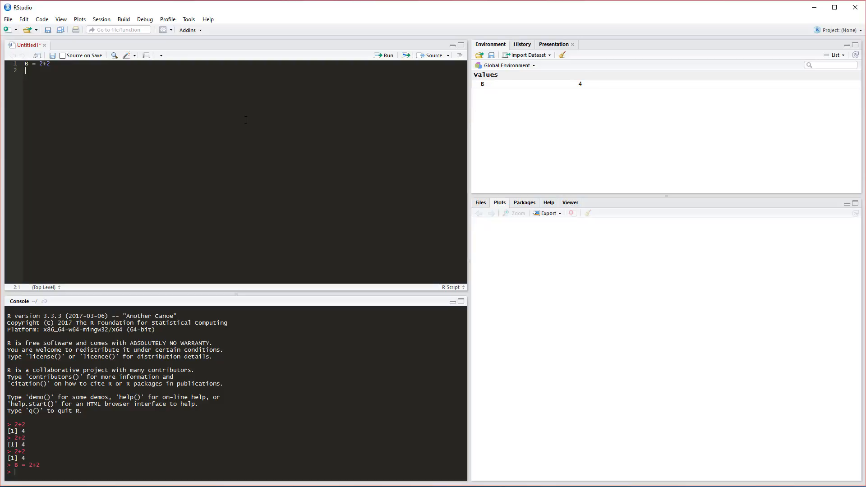
{"action": "mouse_move", "coordinate": [589, 90]}
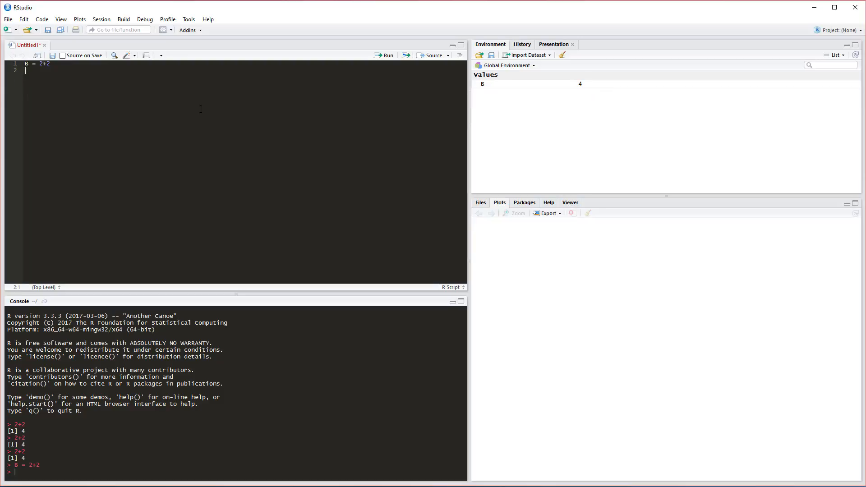
{"action": "mouse_move", "coordinate": [563, 104]}
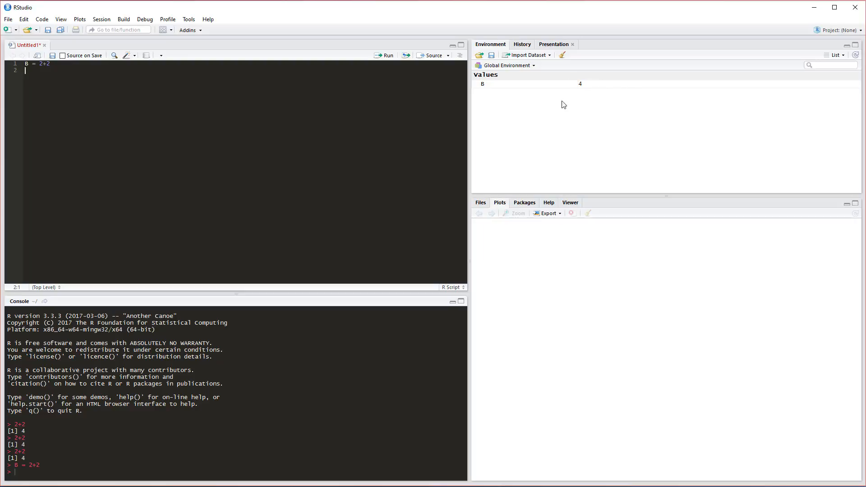
{"action": "mouse_move", "coordinate": [496, 234]}
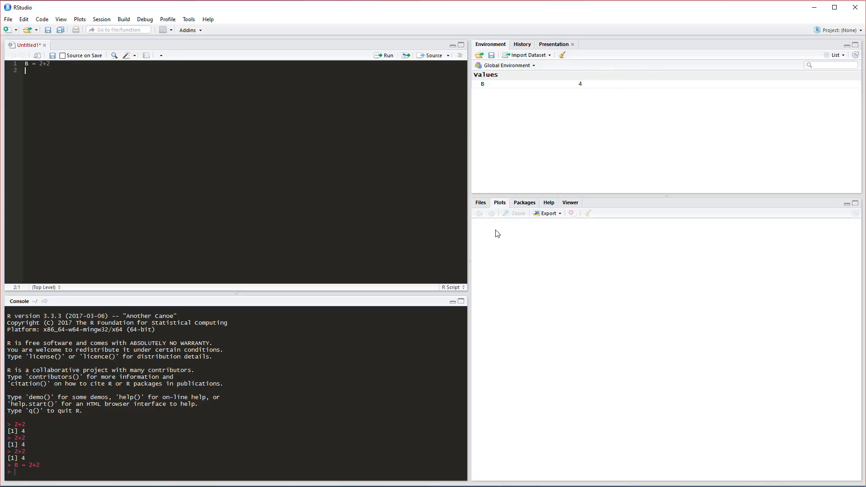
{"action": "mouse_move", "coordinate": [766, 408]}
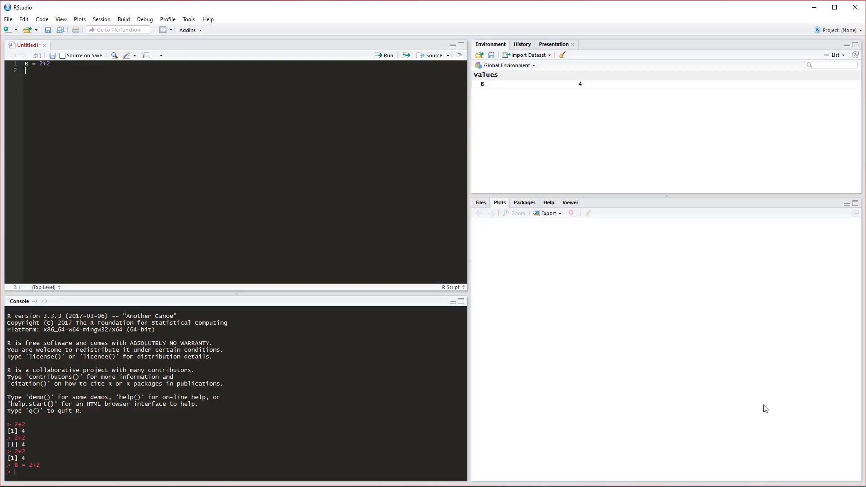
{"action": "mouse_move", "coordinate": [502, 254]}
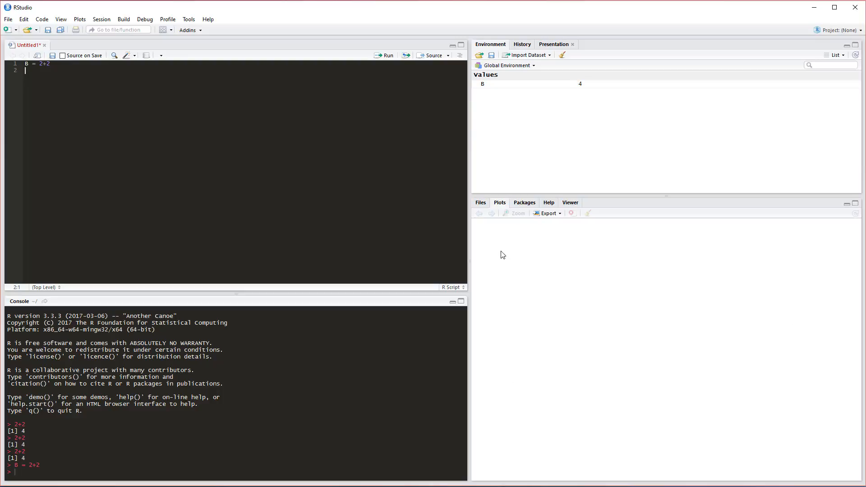
{"action": "mouse_move", "coordinate": [625, 241]}
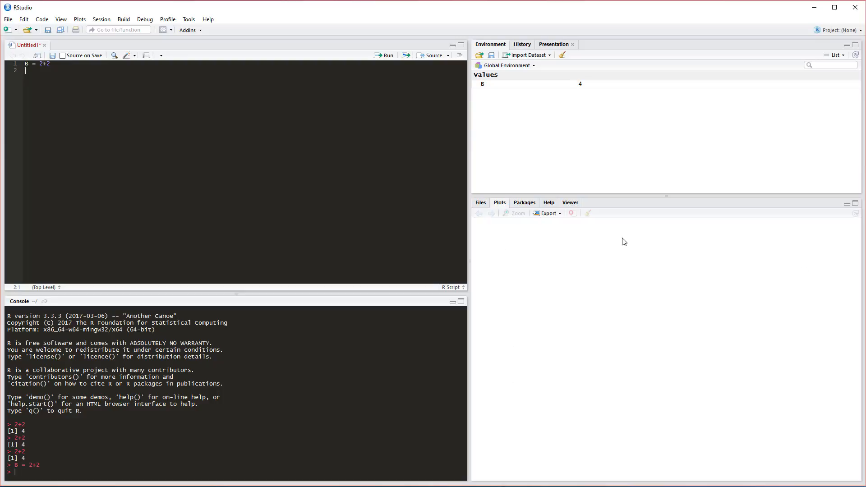
{"action": "mouse_move", "coordinate": [364, 258]}
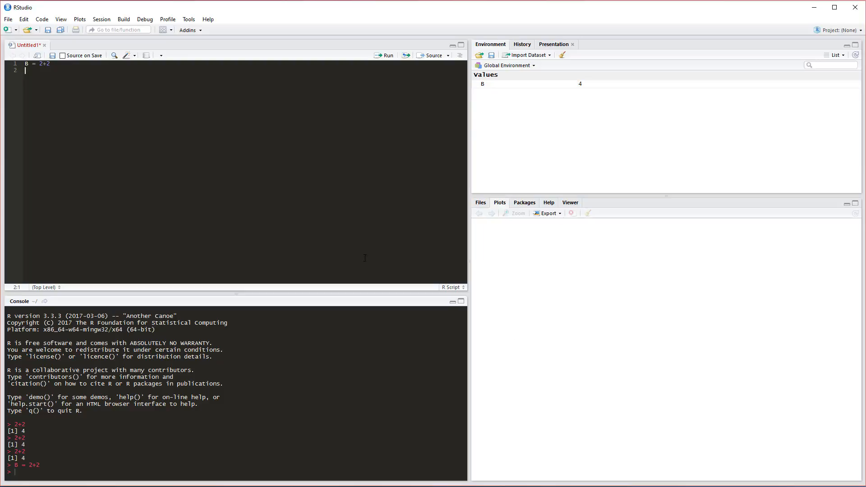
{"action": "mouse_move", "coordinate": [270, 203]}
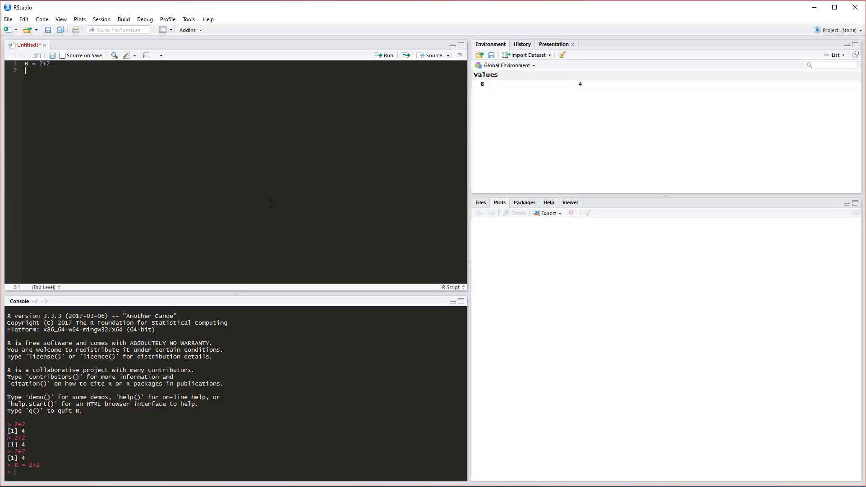
{"action": "mouse_move", "coordinate": [271, 200]}
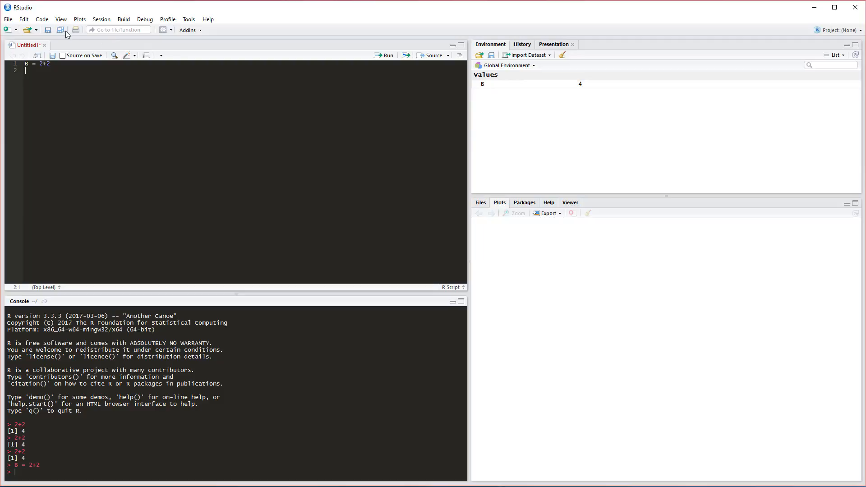
{"action": "mouse_move", "coordinate": [68, 29]}
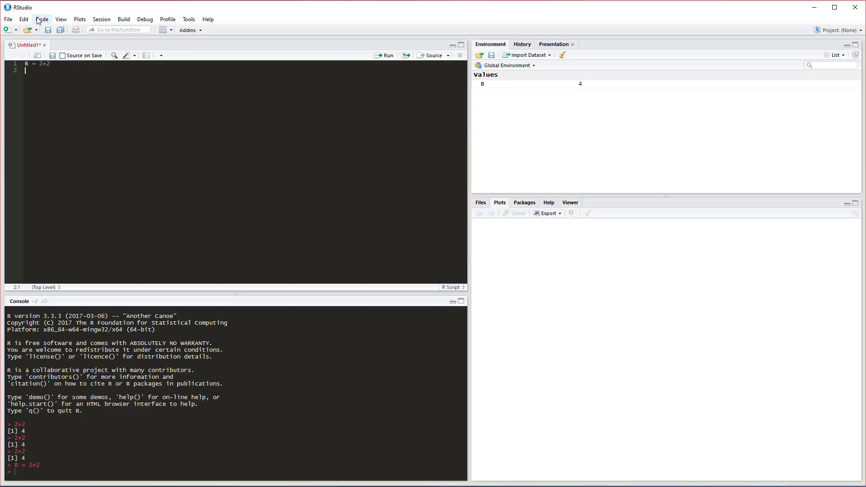
{"action": "mouse_move", "coordinate": [80, 19]}
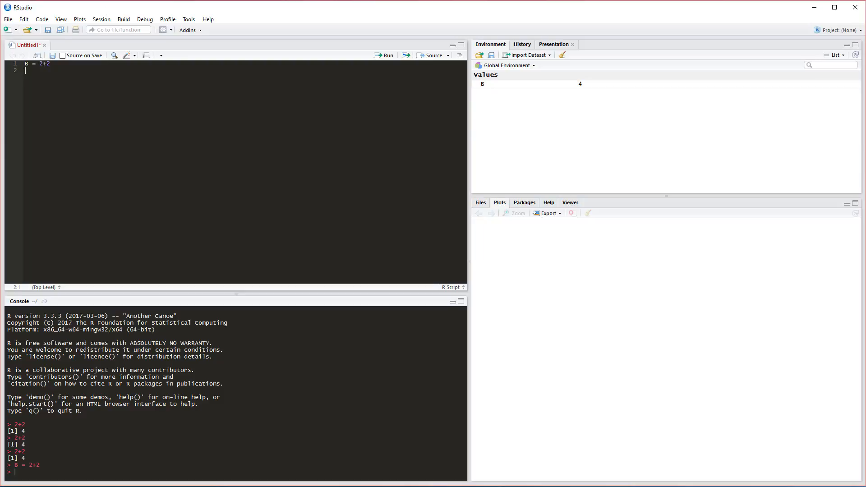
{"action": "left_click", "coordinate": [189, 19]}
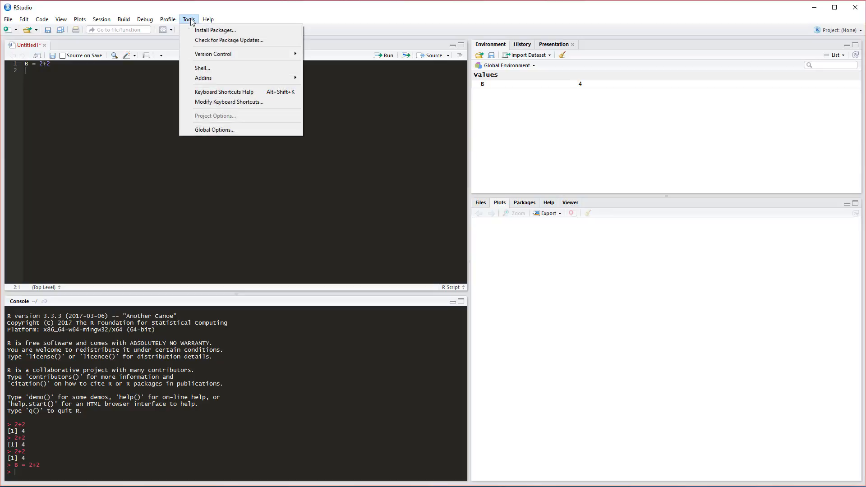
{"action": "mouse_move", "coordinate": [214, 30]}
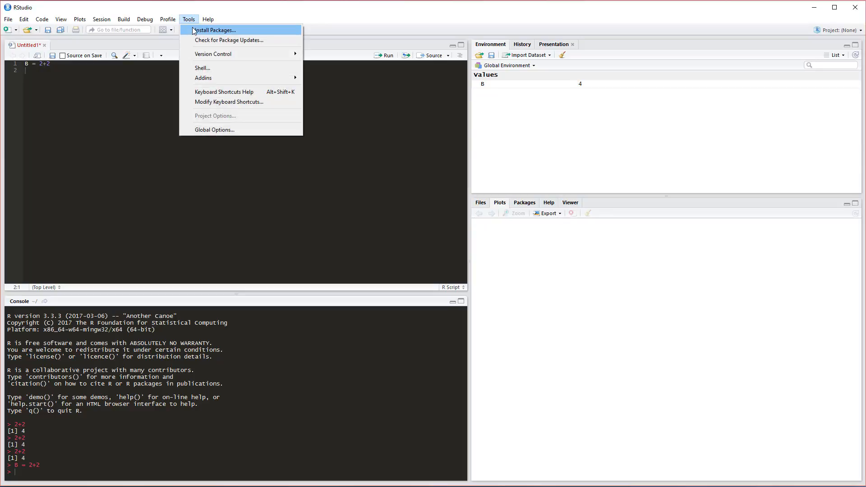
{"action": "mouse_move", "coordinate": [194, 36]}
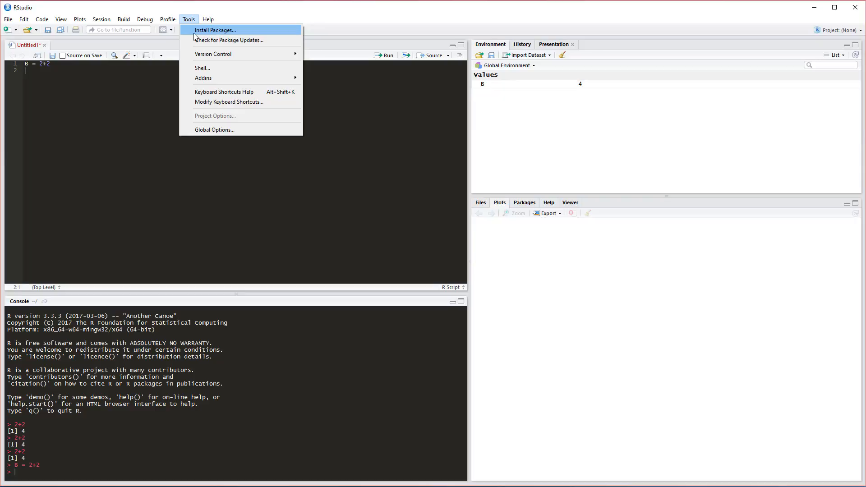
{"action": "left_click", "coordinate": [215, 30]}
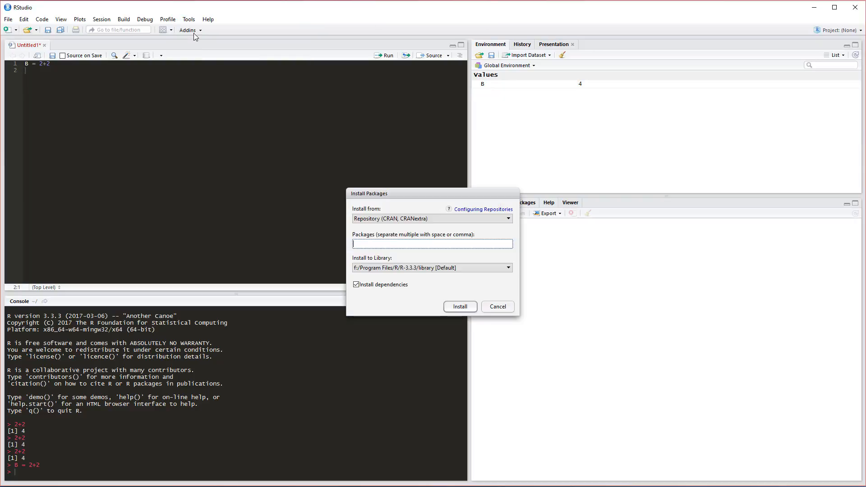
{"action": "mouse_move", "coordinate": [402, 197]}
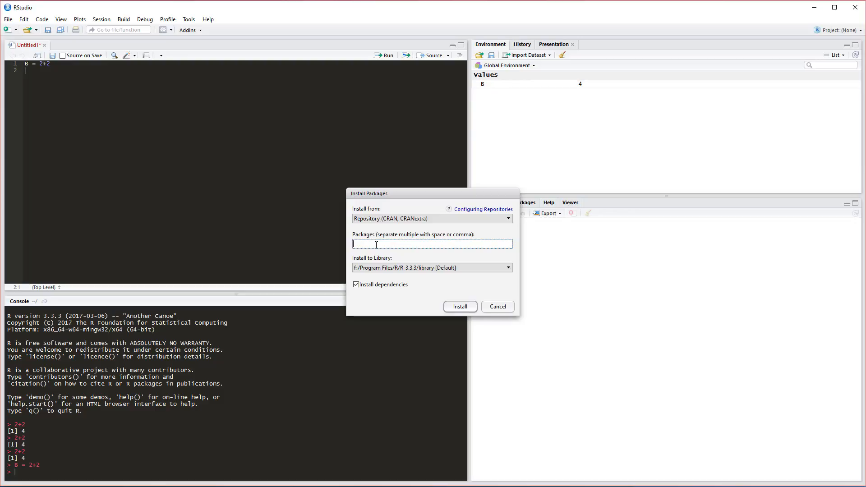
{"action": "type", "text": "ggpl"}
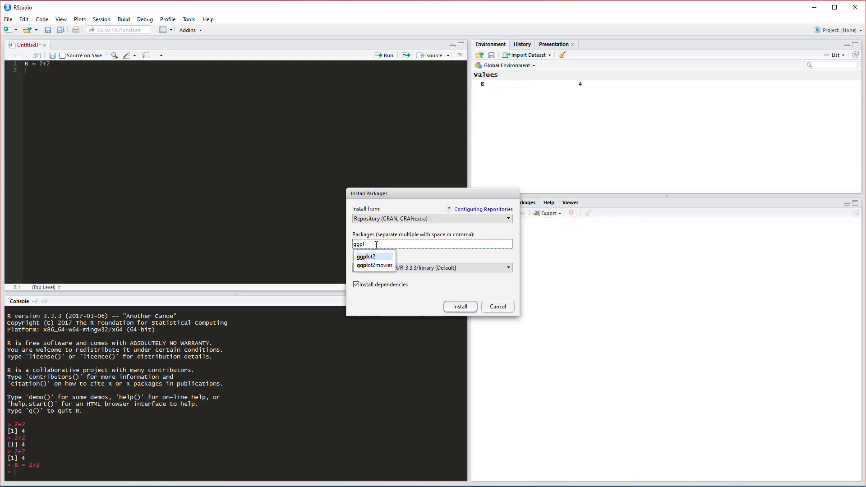
{"action": "type", "text": "ot"}
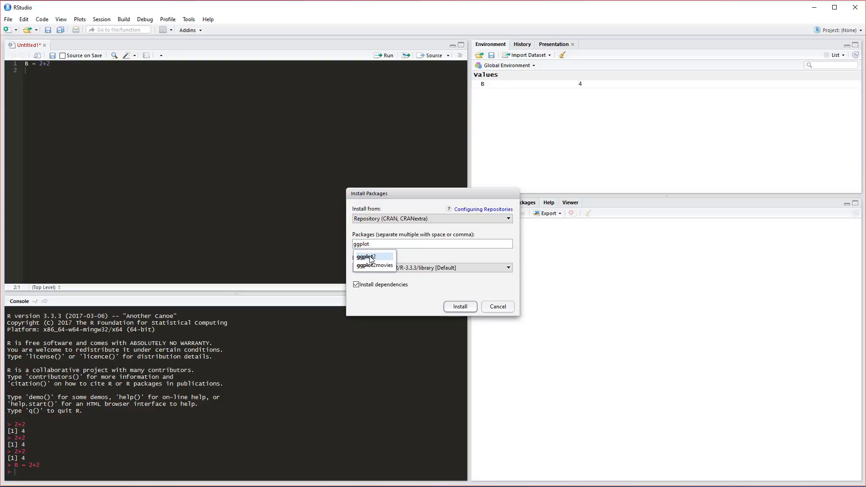
{"action": "left_click", "coordinate": [366, 257]}
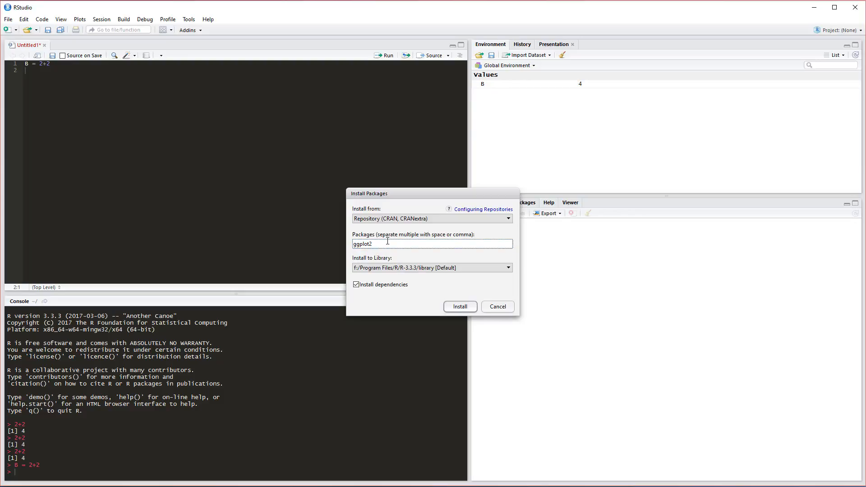
{"action": "mouse_move", "coordinate": [483, 166]}
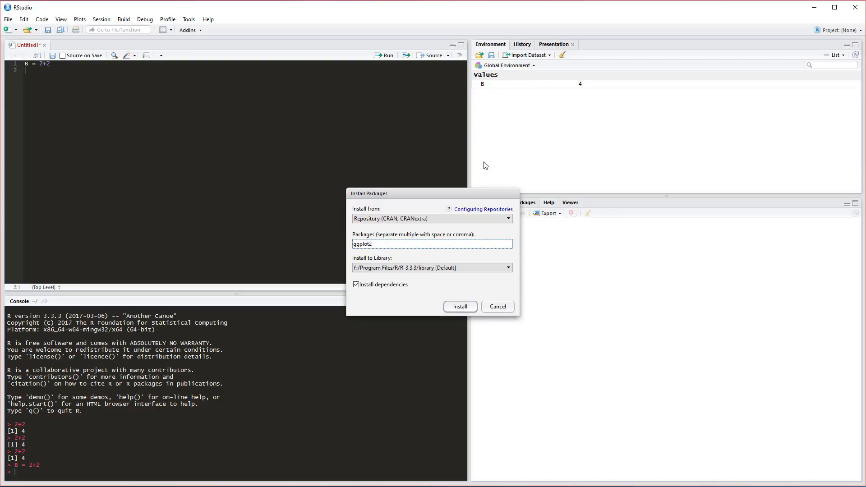
{"action": "mouse_move", "coordinate": [388, 243]}
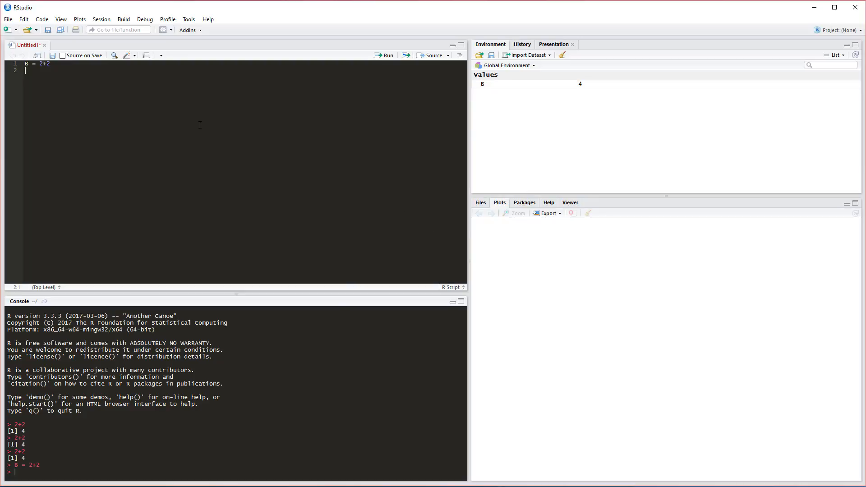
{"action": "mouse_move", "coordinate": [589, 318]}
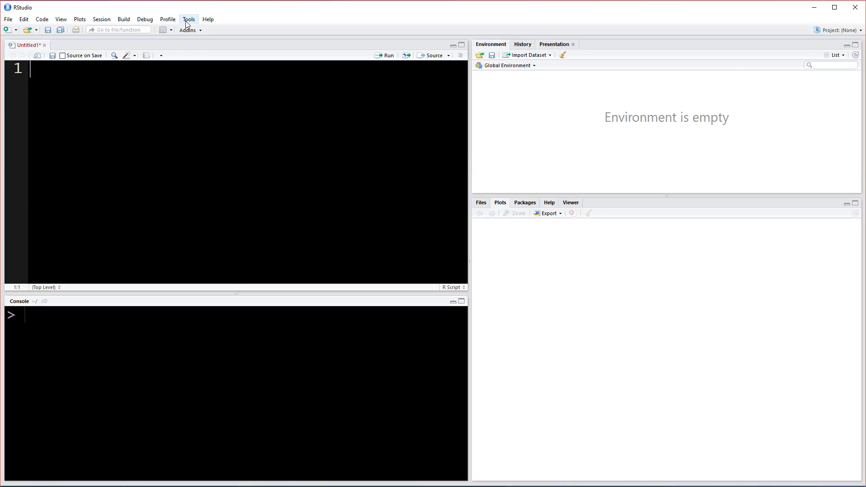
In Global Options Appearance, set Tomorrow Night Bright at font size 24 and confirm
{"action": "left_click", "coordinate": [189, 19]}
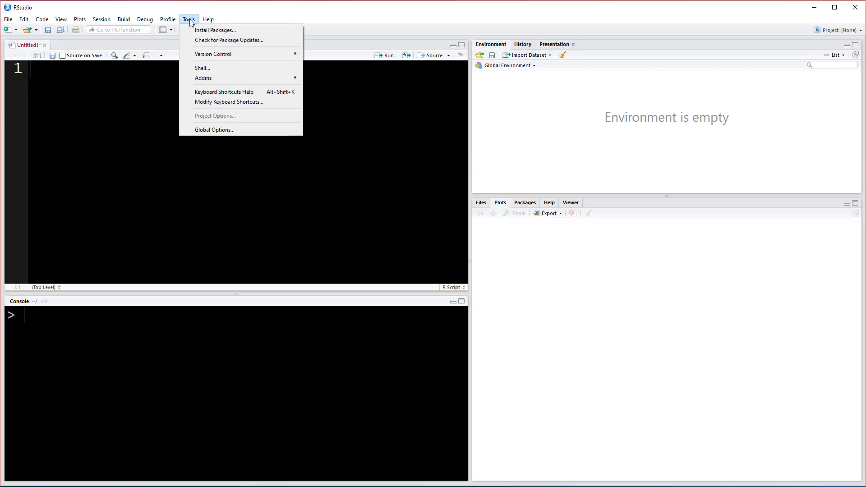
{"action": "mouse_move", "coordinate": [214, 129]}
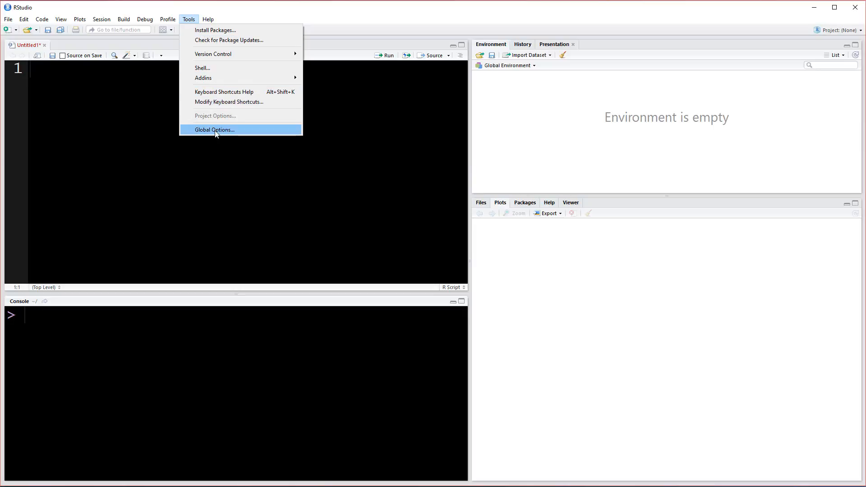
{"action": "left_click", "coordinate": [215, 129]}
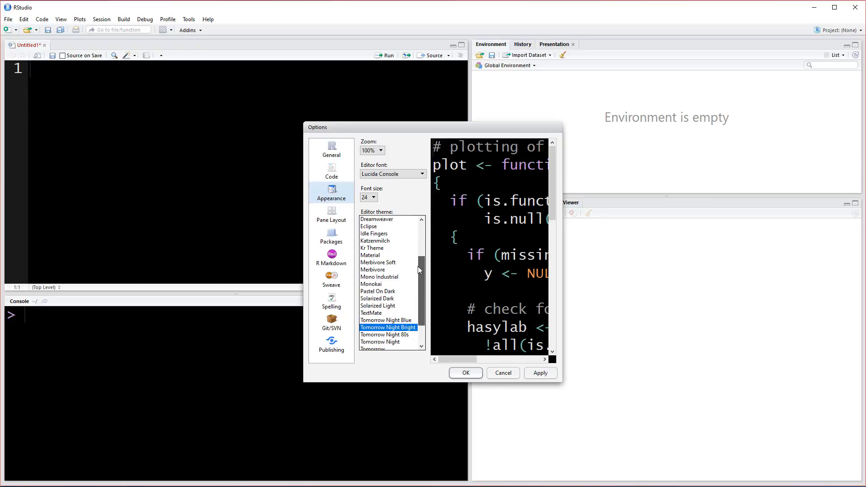
{"action": "scroll", "scroll_direction": "down", "scroll_amount": 3}
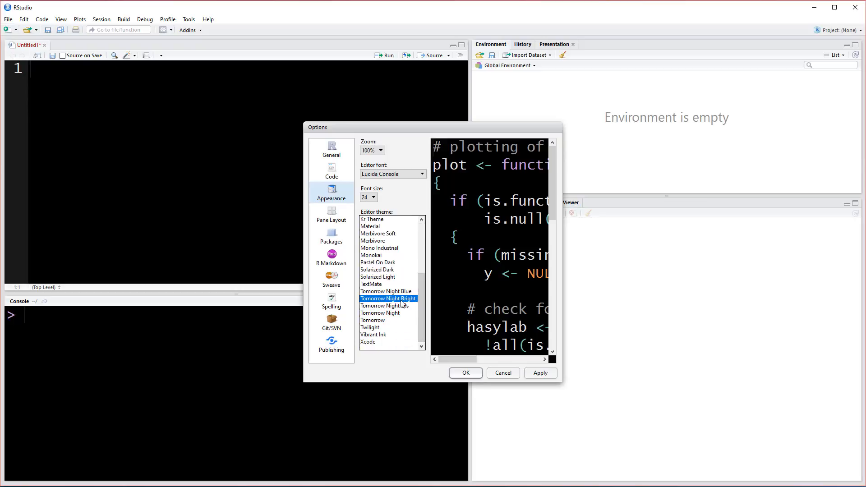
{"action": "mouse_move", "coordinate": [385, 255]}
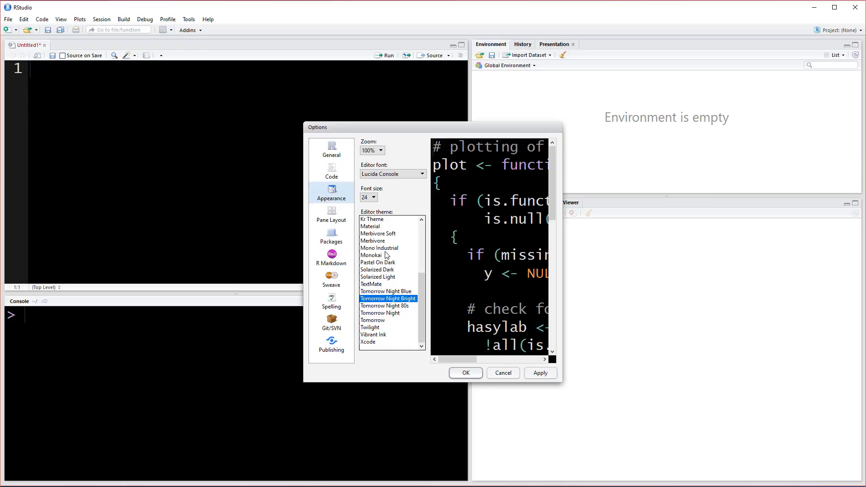
{"action": "mouse_move", "coordinate": [383, 259]}
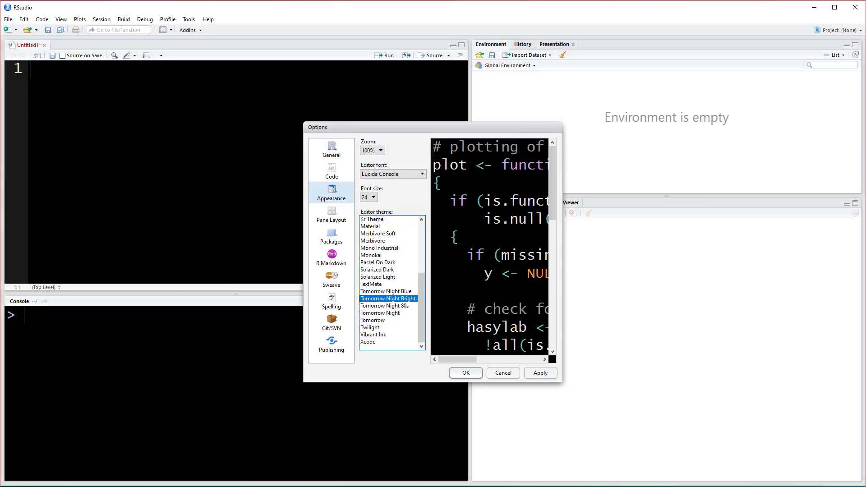
{"action": "left_click", "coordinate": [464, 372]}
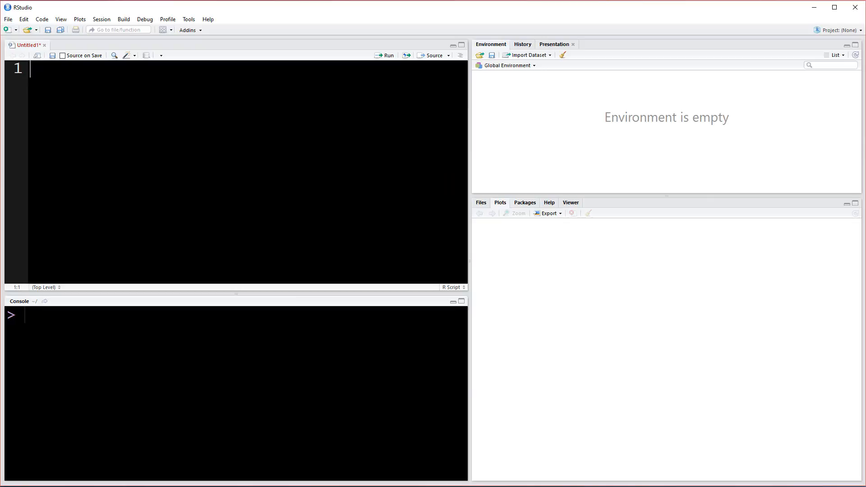
Run 2+2 from the script, then edit line 1 toward B = 2+2
{"action": "type", "text": "2+2"}
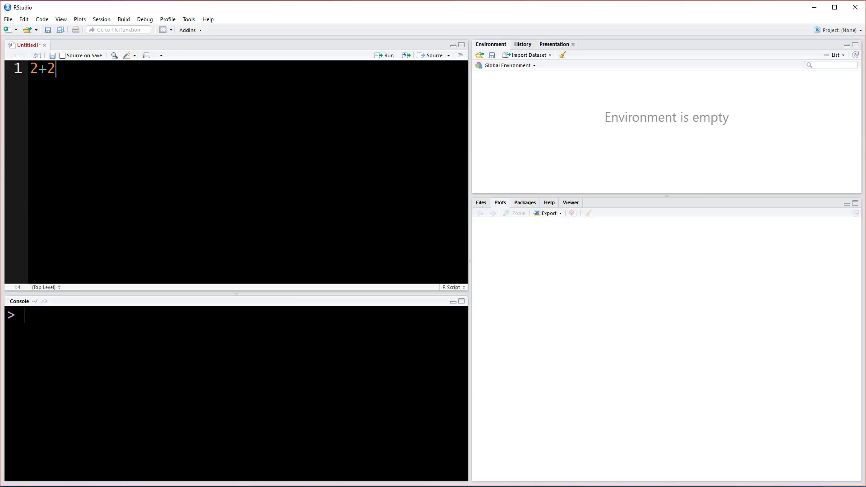
{"action": "left_click", "coordinate": [387, 55]}
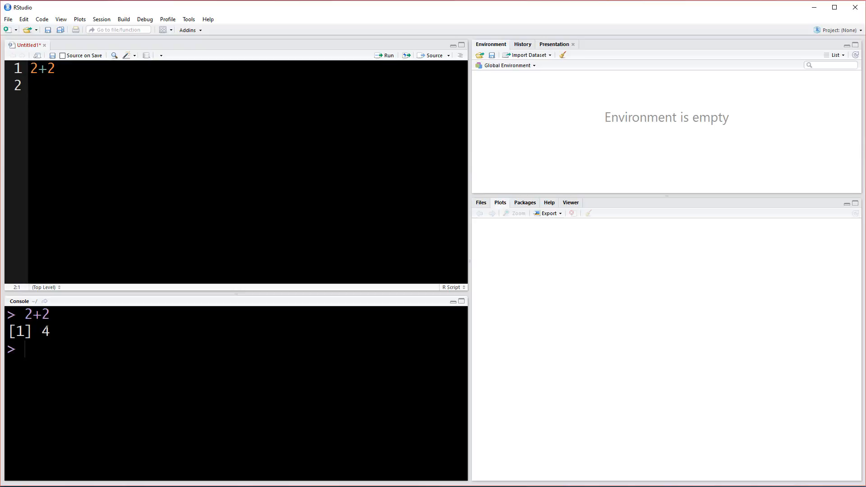
{"action": "left_click", "coordinate": [42, 67]}
{"action": "type", "text": "B = 2"}
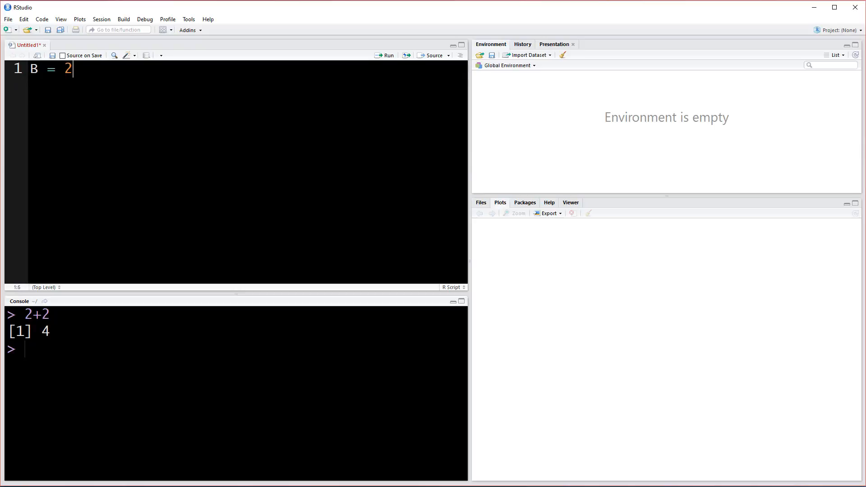
{"action": "type", "text": "+2"}
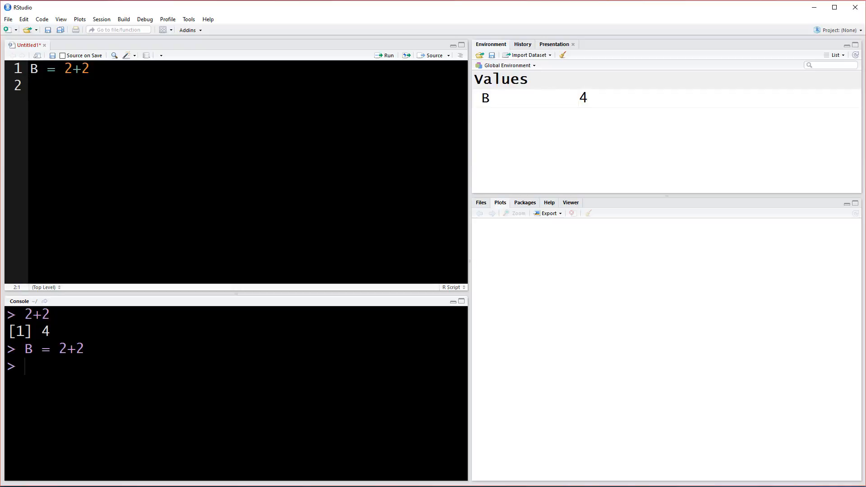
{"action": "mouse_move", "coordinate": [570, 181]}
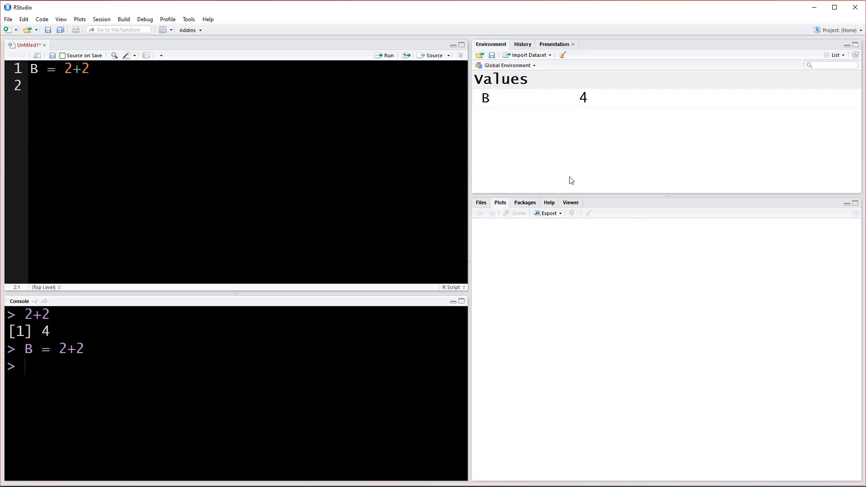